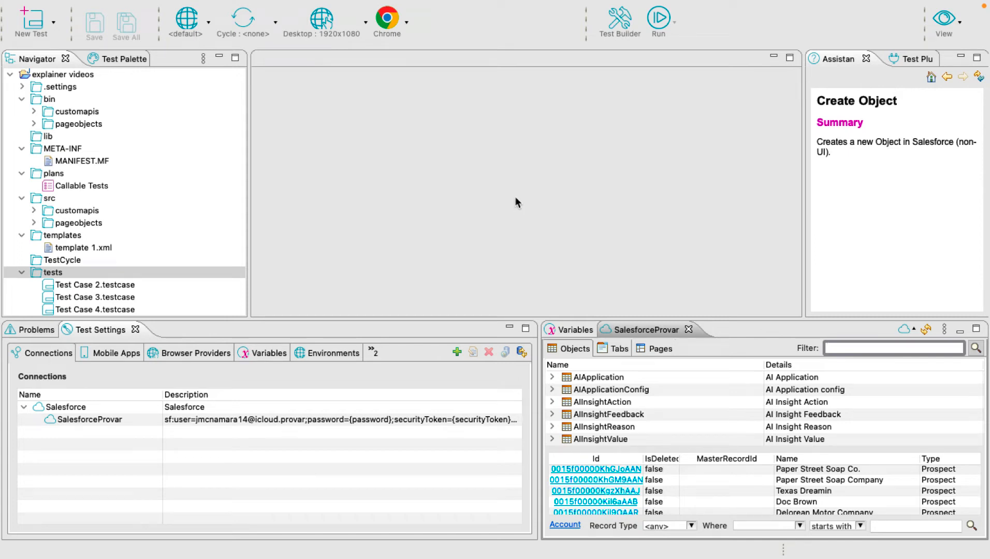
# Step: Create the 'Account API Test' test case for the Sales app without launching a Test Builder session
pyautogui.click(894, 348)
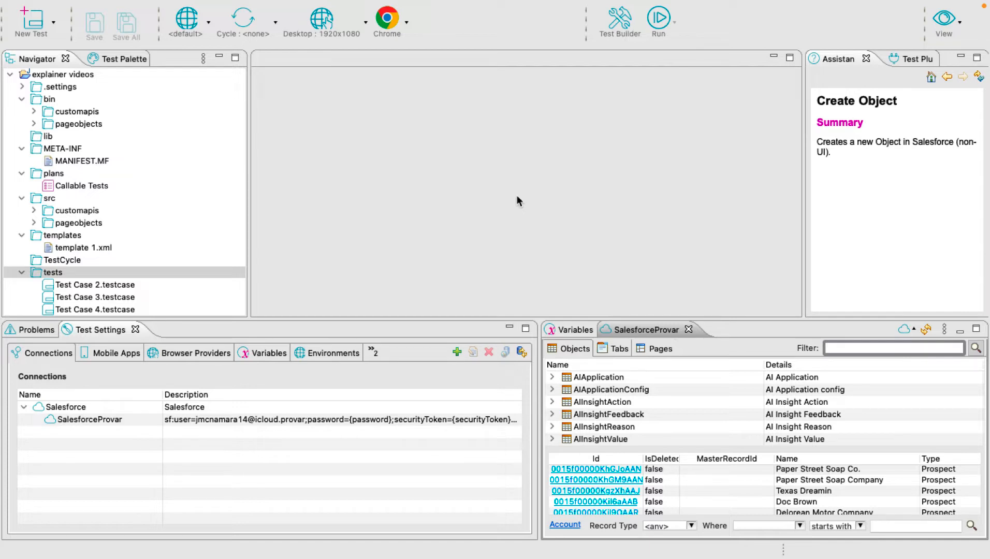
pyautogui.moveTo(514, 204)
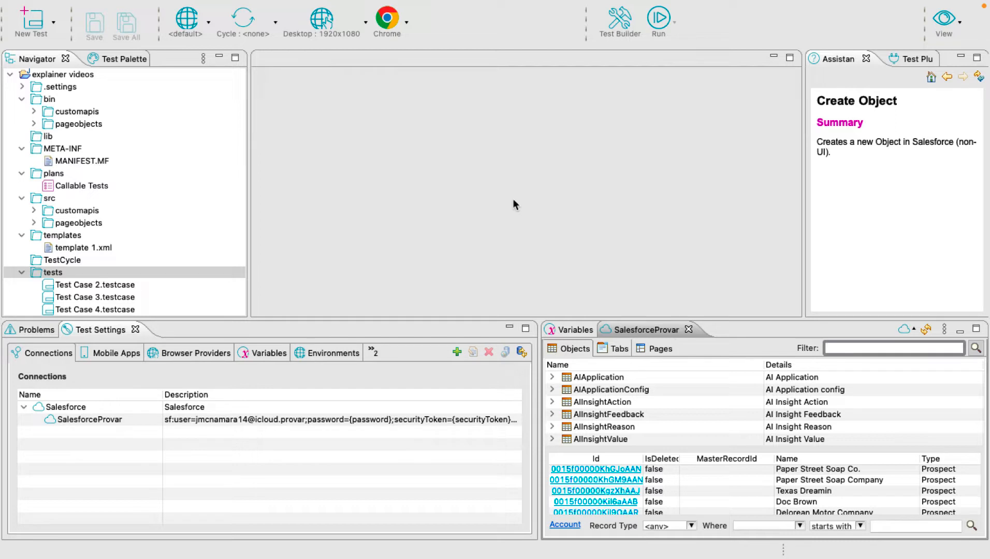
pyautogui.moveTo(510, 203)
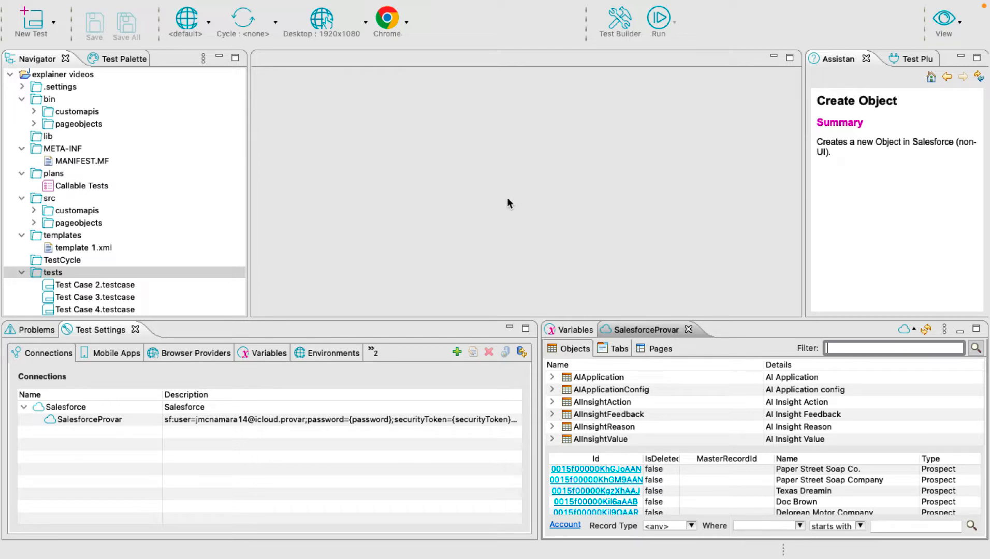
pyautogui.moveTo(511, 208)
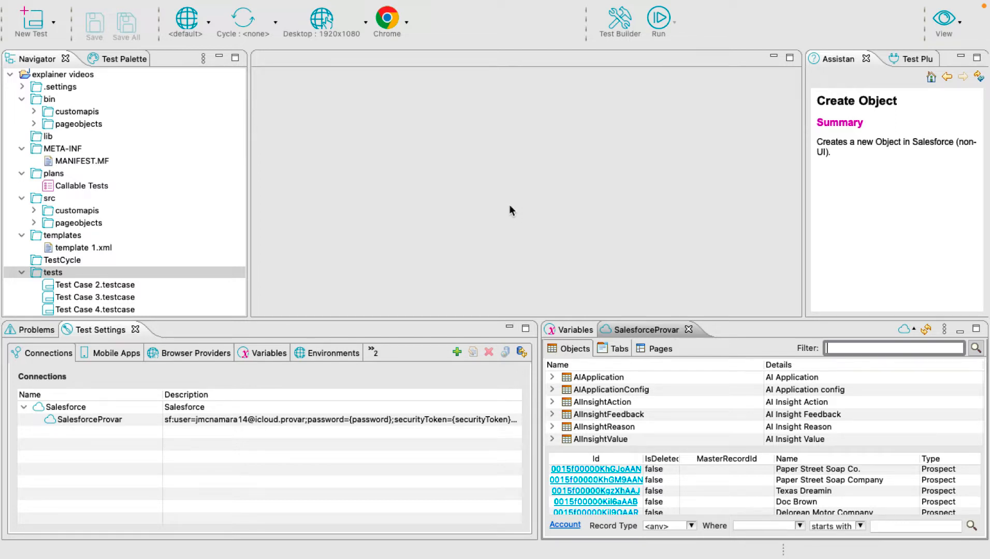
pyautogui.moveTo(58, 24)
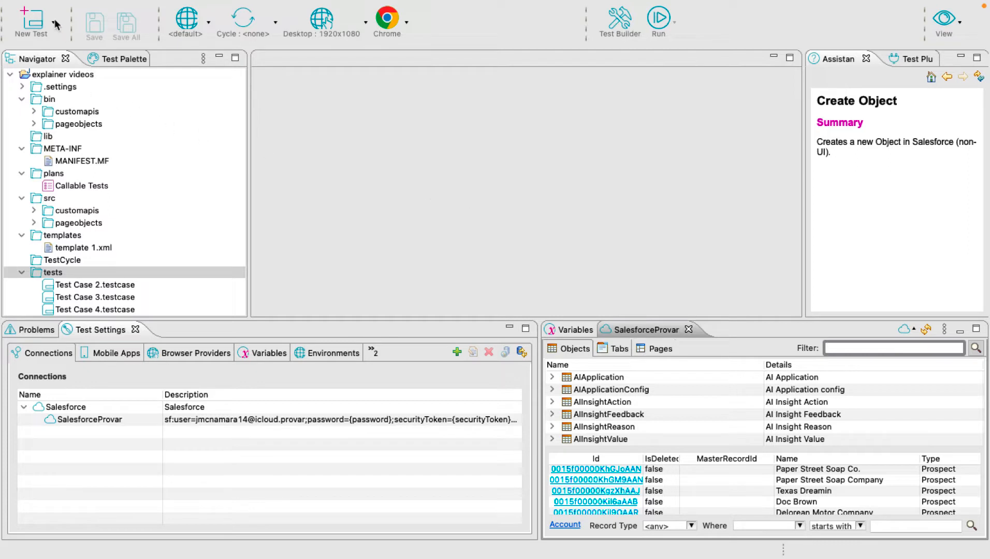
pyautogui.click(48, 24)
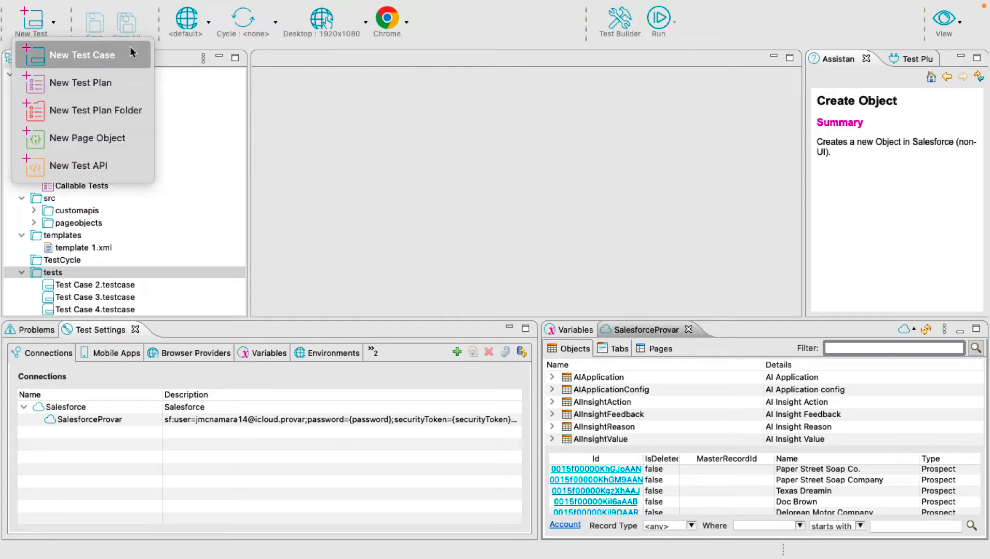
pyautogui.click(80, 54)
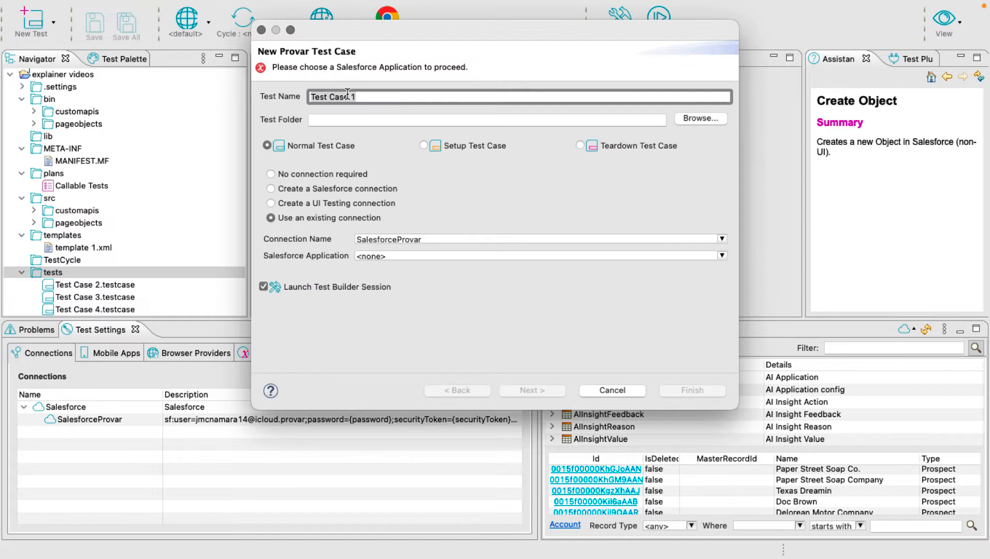
pyautogui.write('Account API Test')
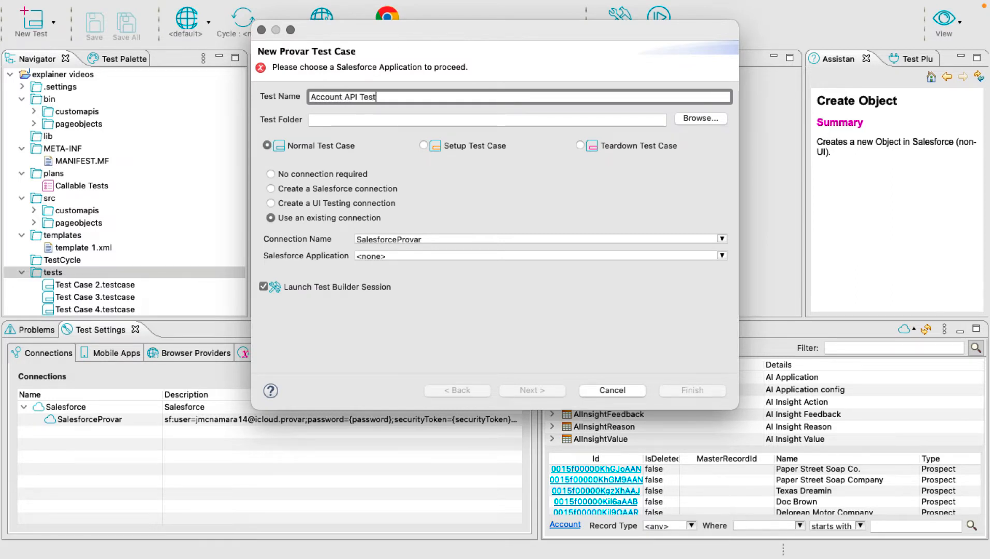
pyautogui.moveTo(445, 255)
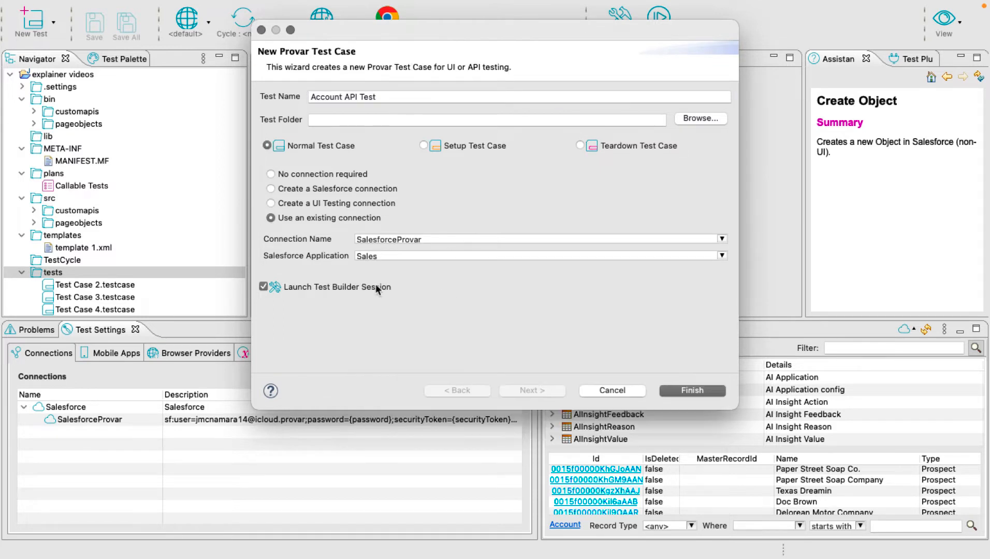
pyautogui.click(263, 287)
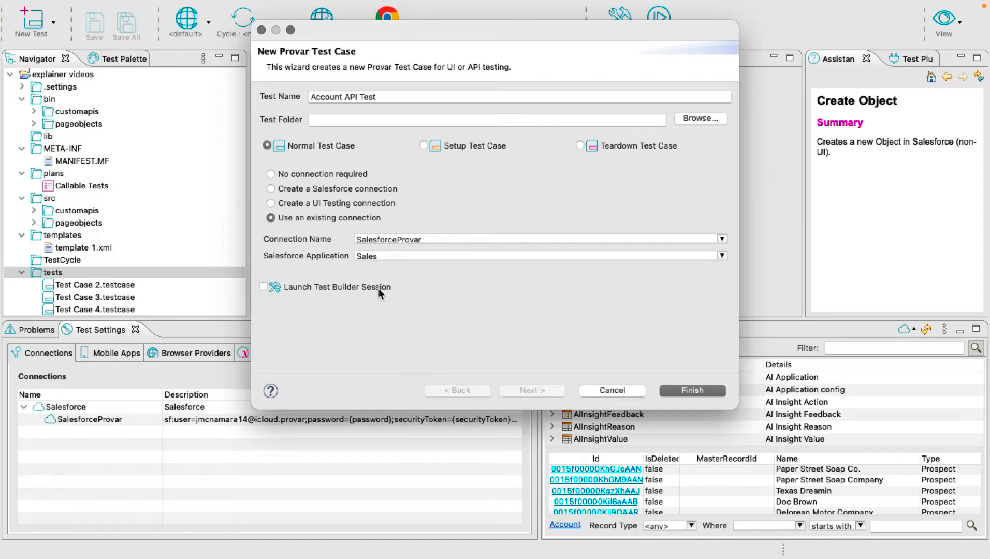
pyautogui.click(692, 390)
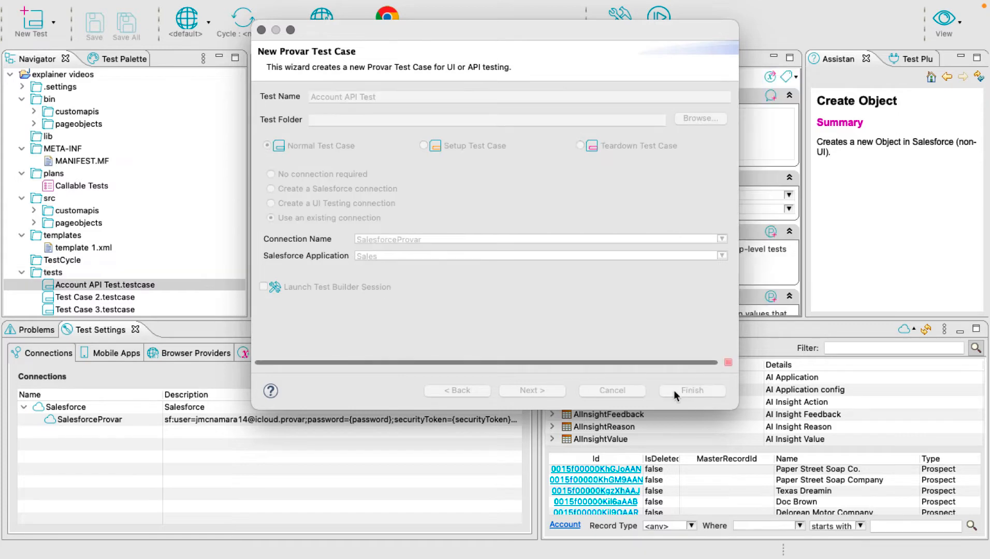
pyautogui.click(691, 391)
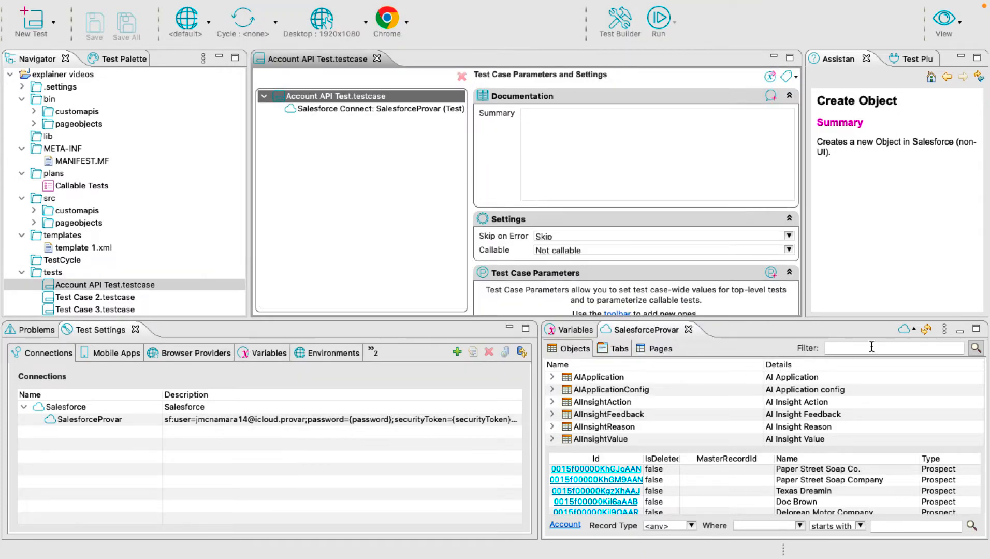
# Step: Filter the org browser to 'account' and add an Object create step after the Salesforce Connect step
pyautogui.write('account')
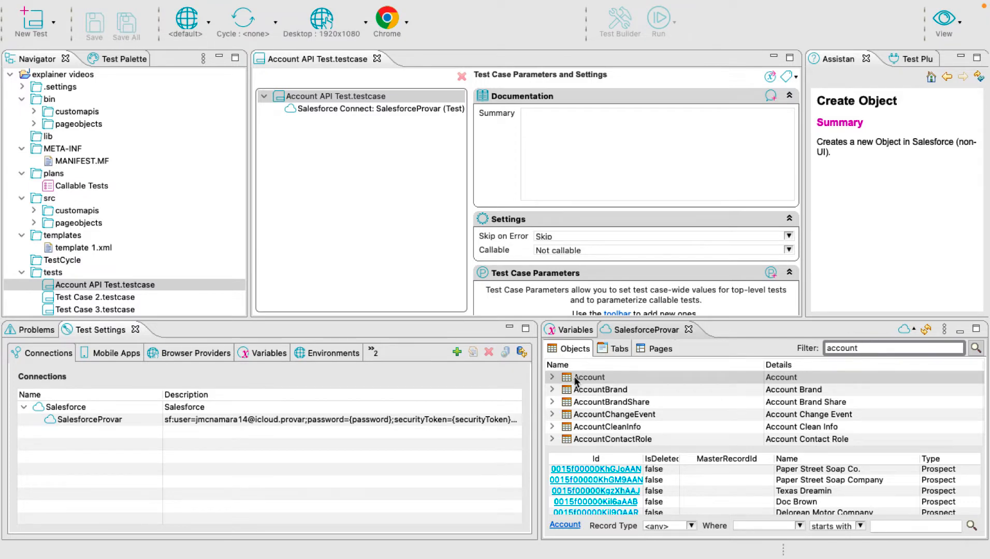
pyautogui.click(378, 108)
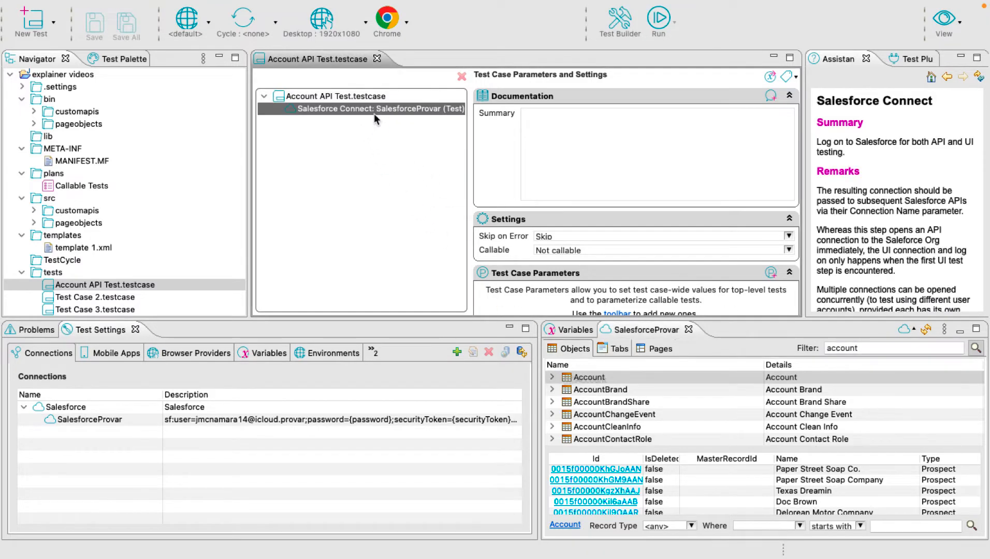
pyautogui.rightClick(379, 109)
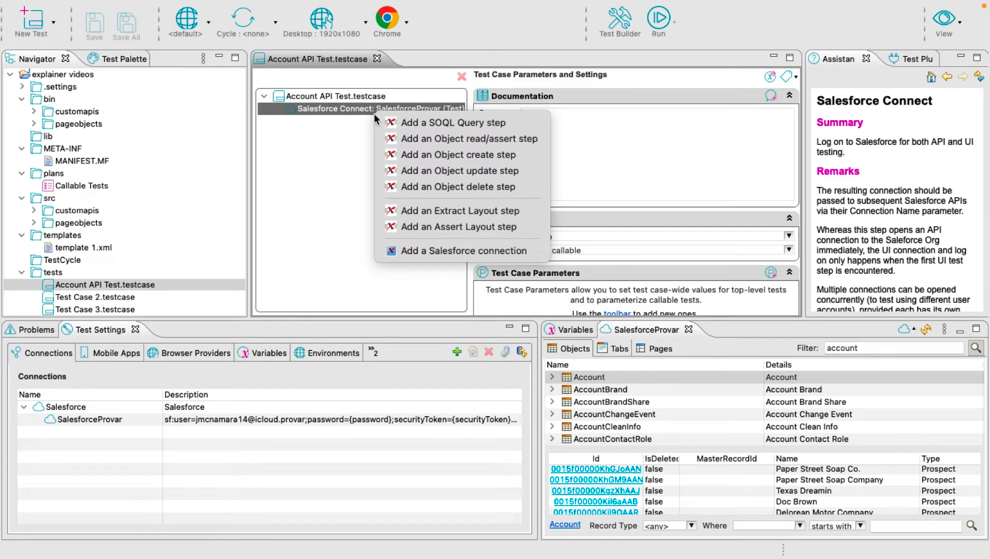
pyautogui.moveTo(458, 154)
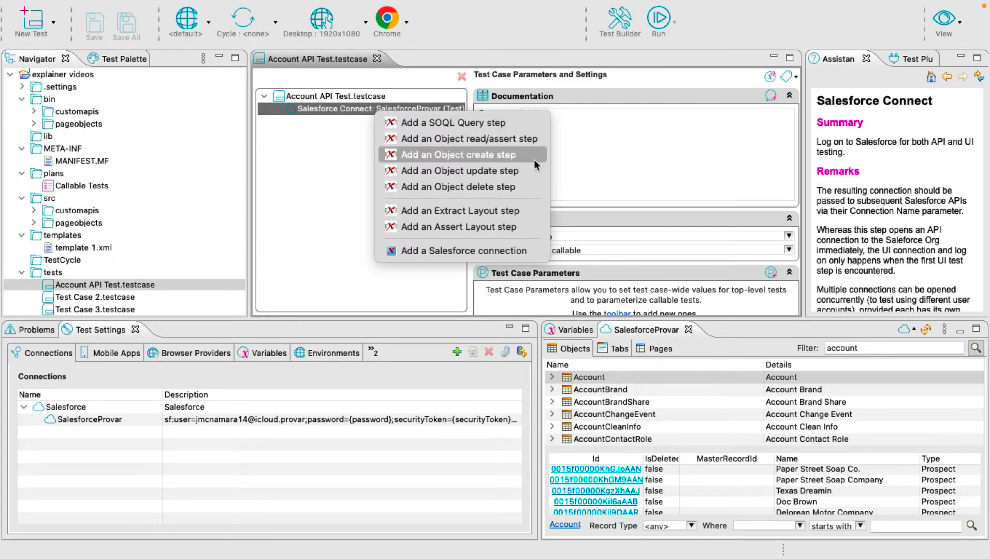
pyautogui.click(457, 154)
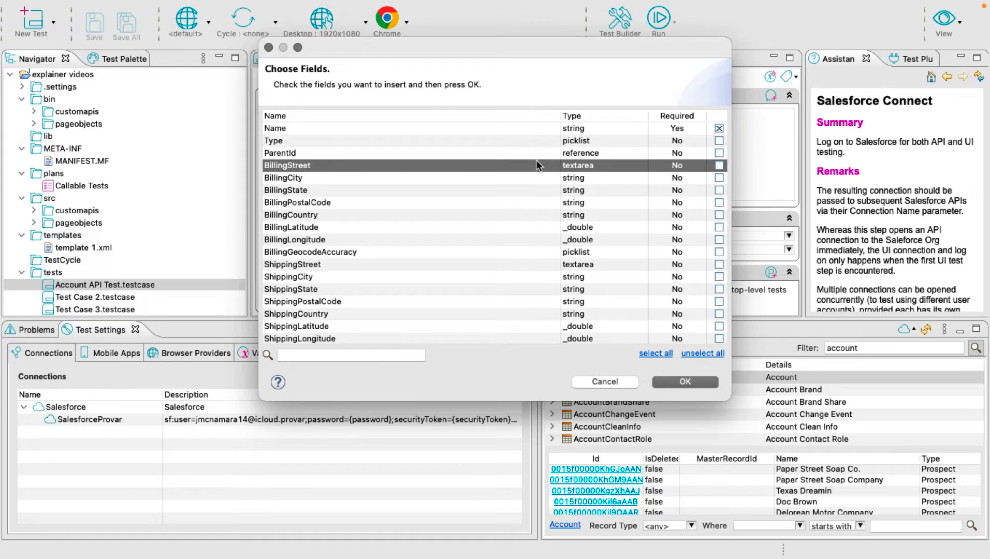
pyautogui.moveTo(693, 156)
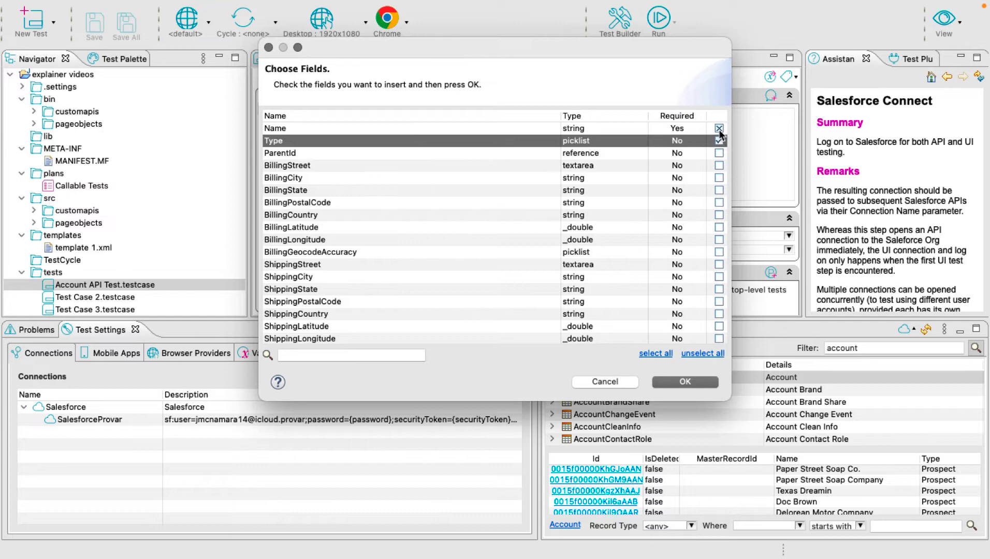
# Step: Choose the Type field alongside Name for the Account Create Object step storing AccountId
pyautogui.click(719, 140)
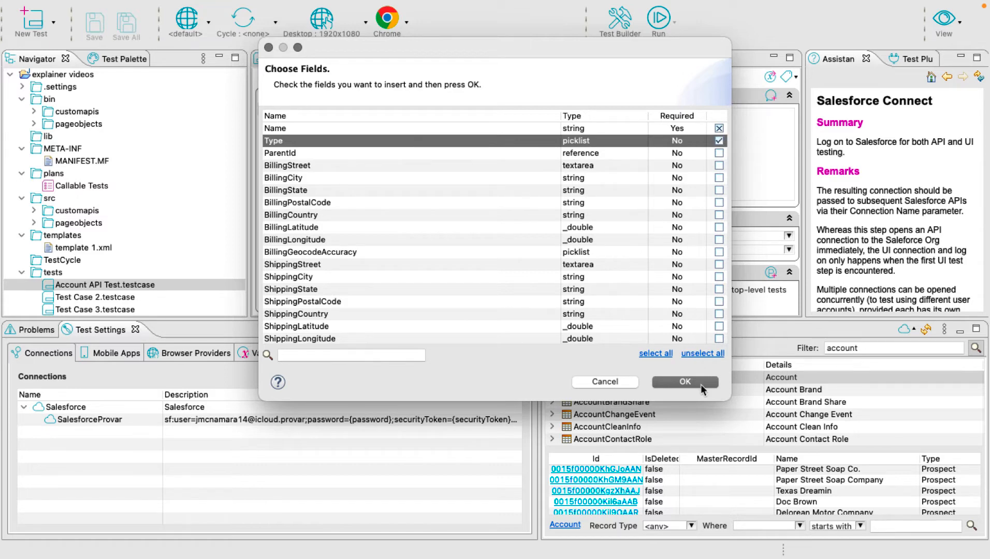
pyautogui.click(683, 382)
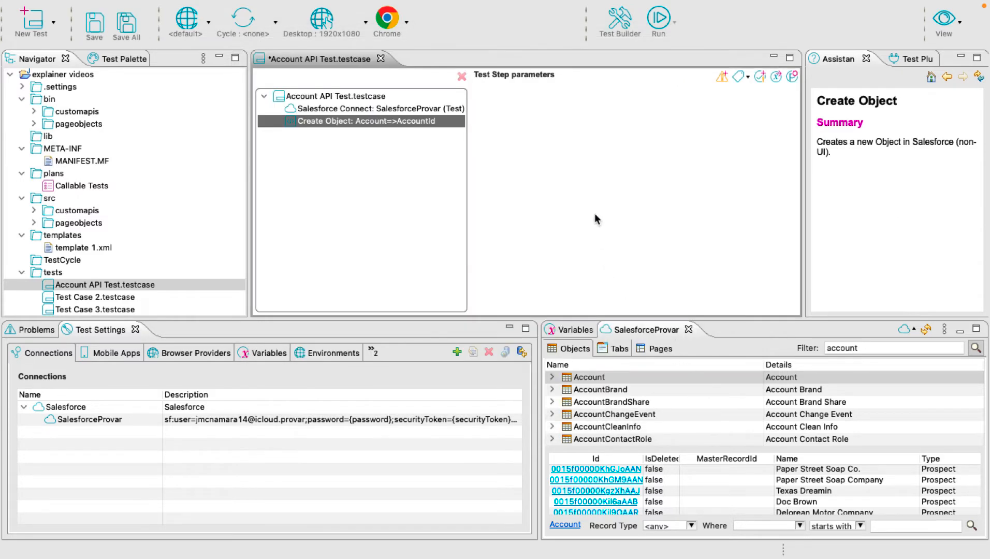
# Step: Enter 'ACME Paper Company' as the account Name with Type Prospect
pyautogui.click(362, 120)
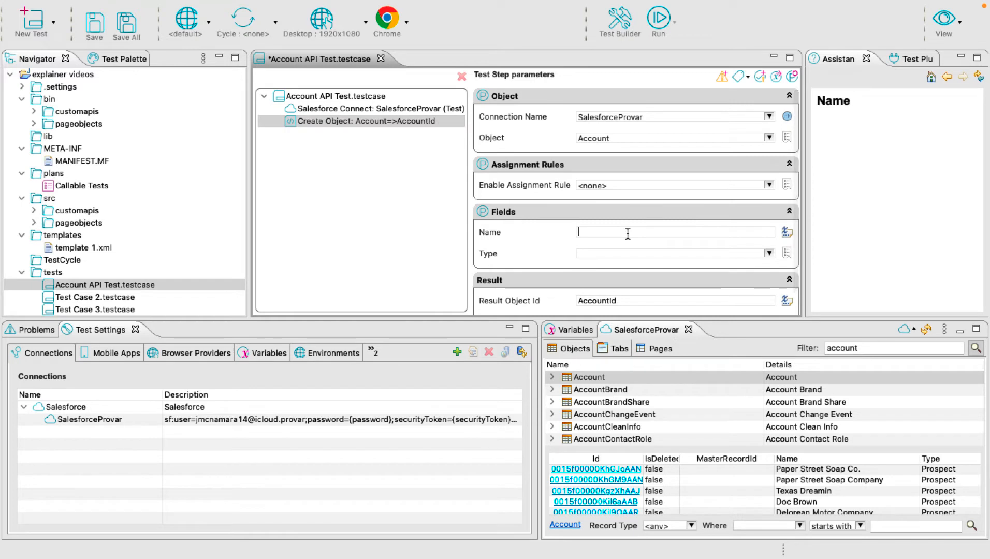
pyautogui.write('ACME Paper')
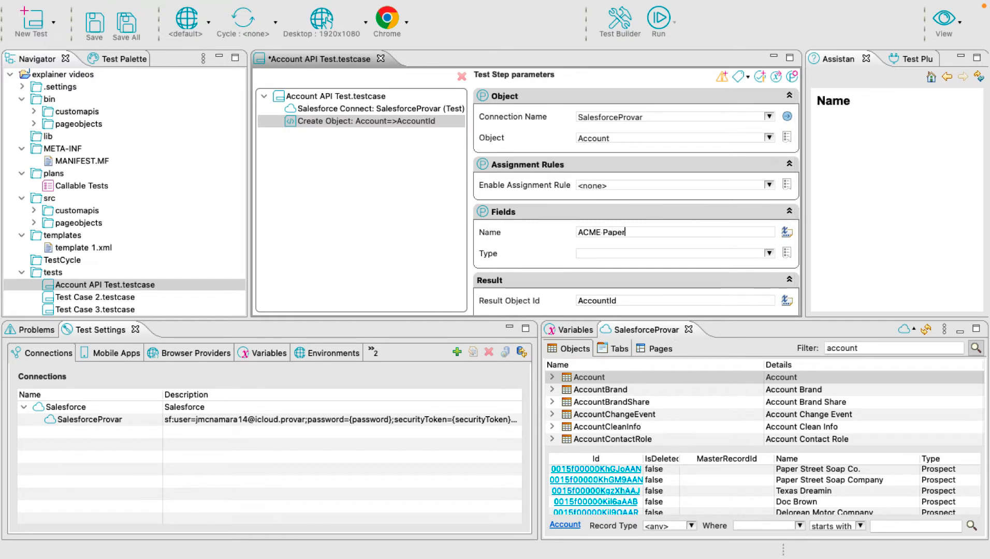
pyautogui.write('Company')
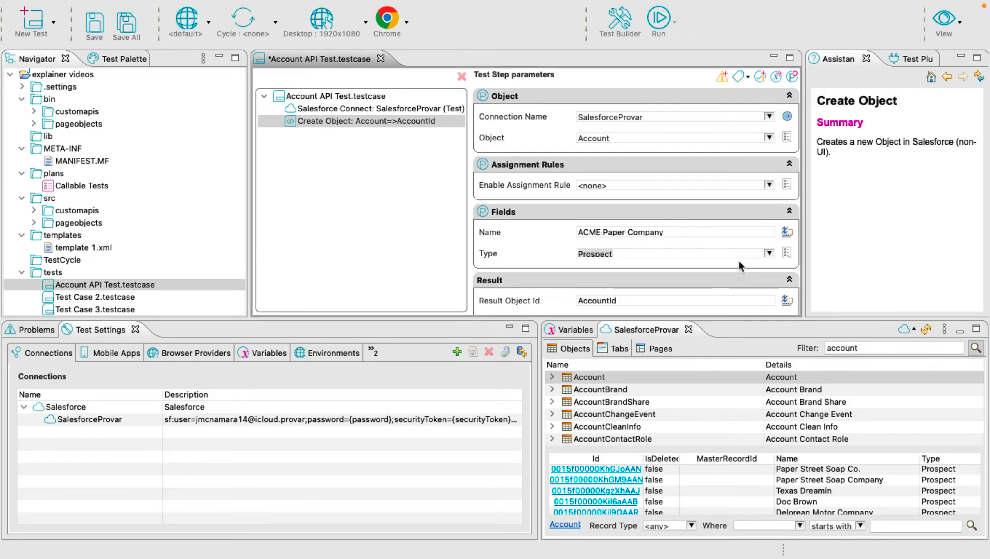
pyautogui.moveTo(76, 28)
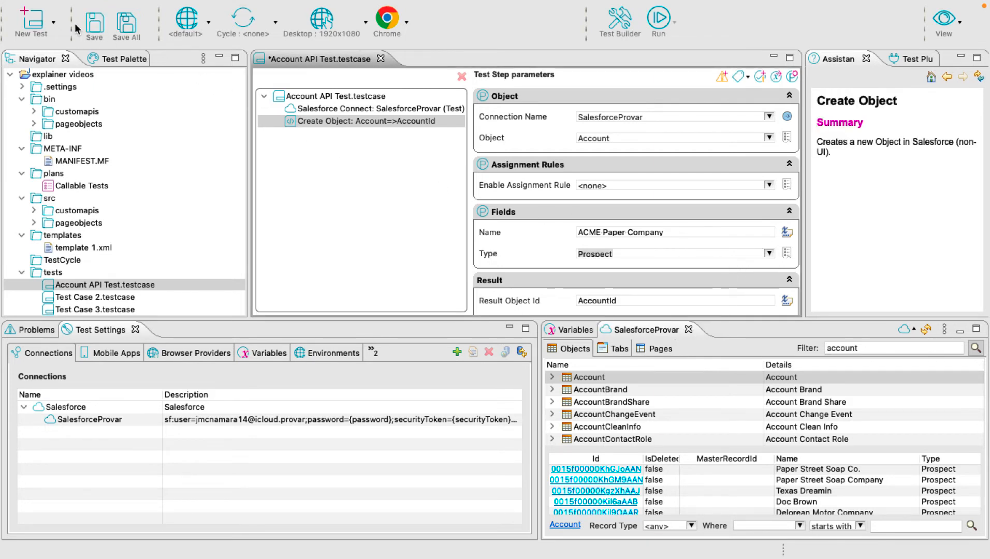
# Step: Save the test case and run it to a successful result in the Test Runner
pyautogui.click(94, 21)
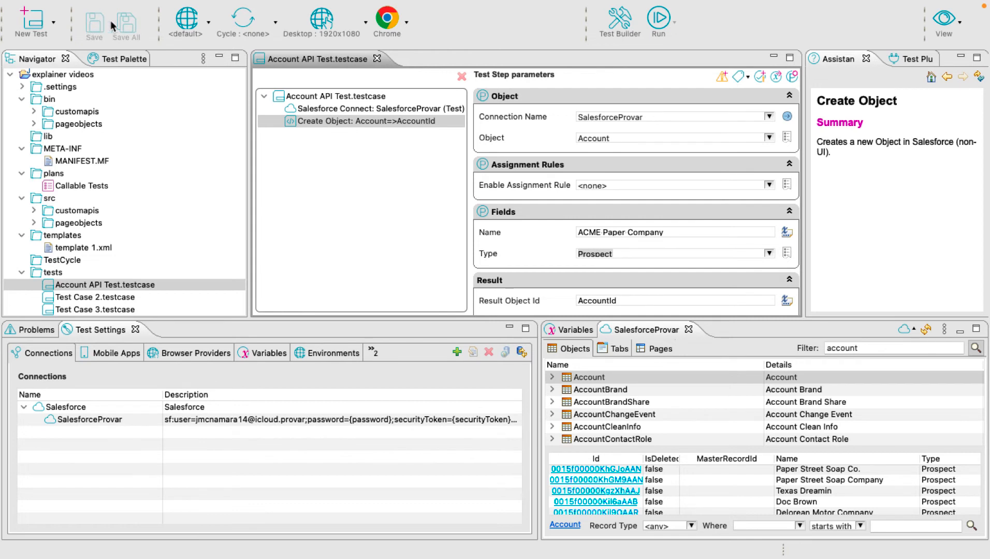
pyautogui.moveTo(659, 18)
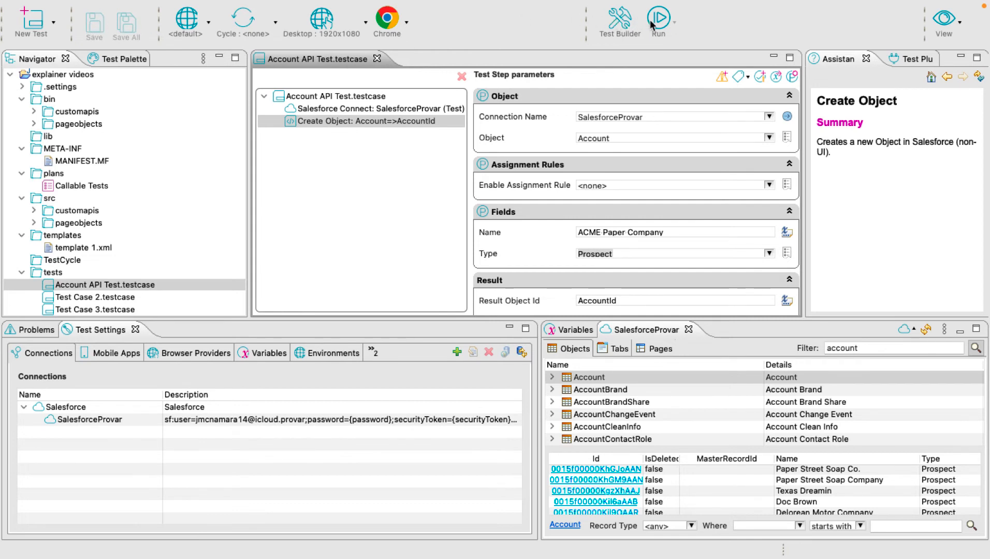
pyautogui.click(658, 18)
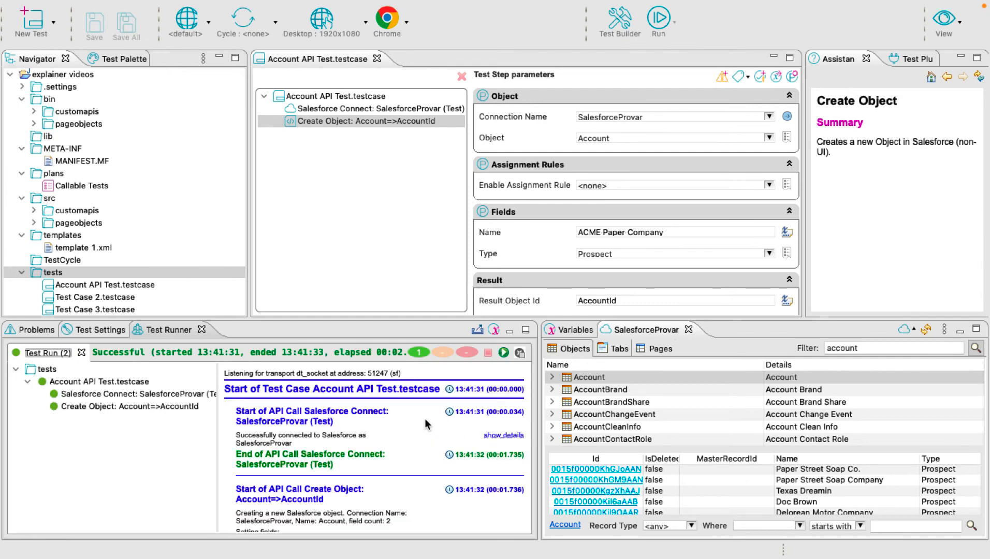
pyautogui.scroll(-3)
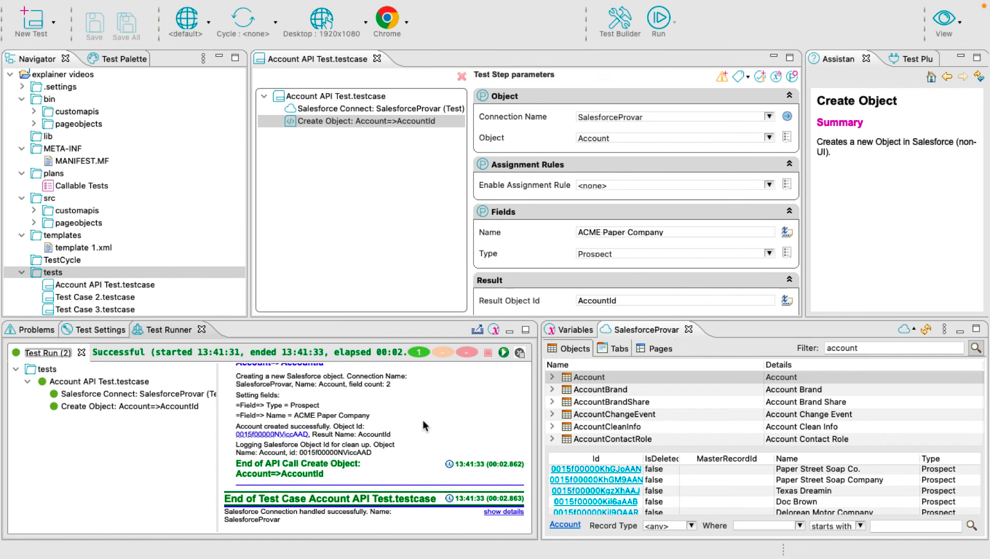
pyautogui.moveTo(425, 426)
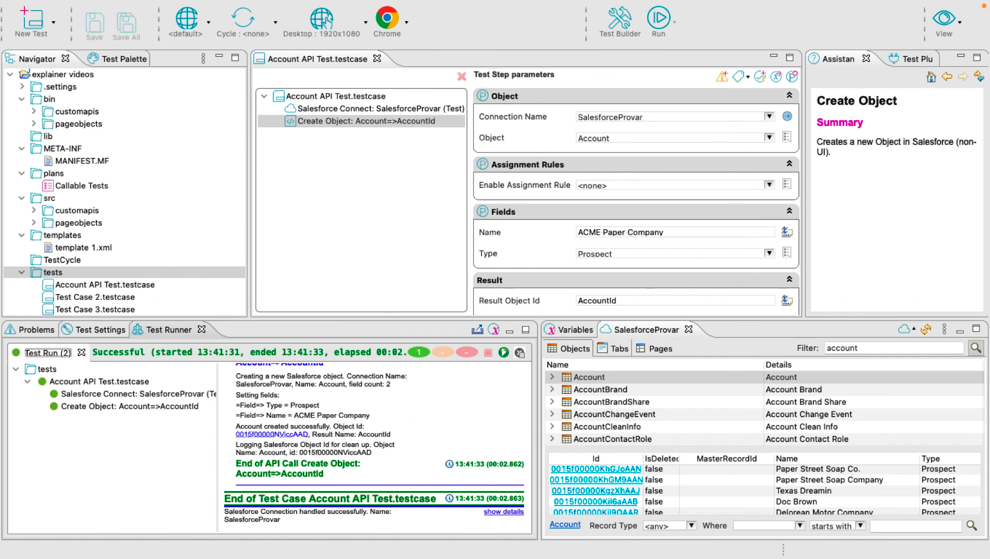